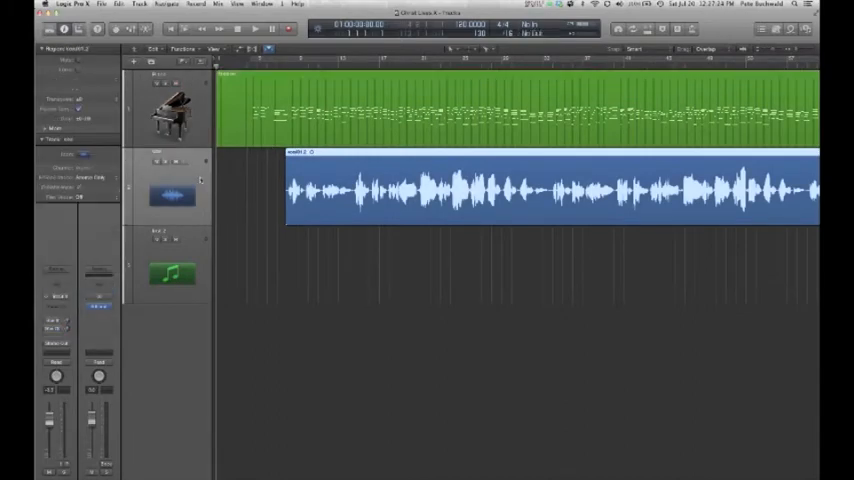
mouse_move(400, 246)
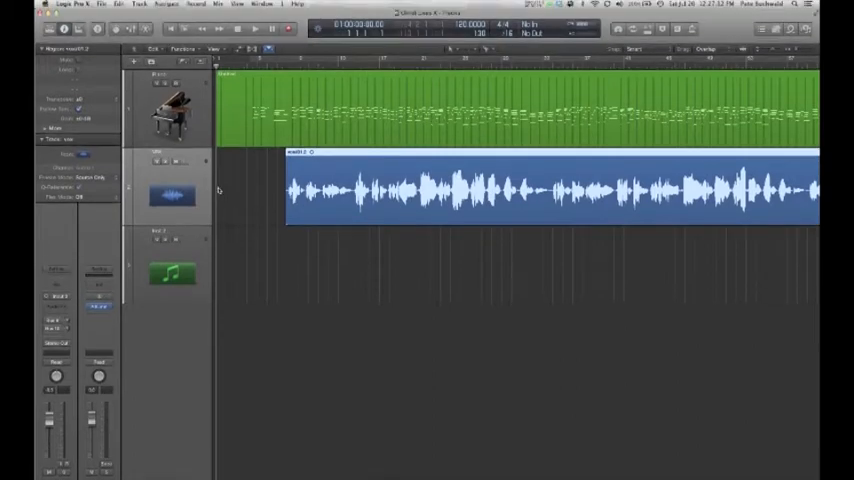
mouse_move(204, 190)
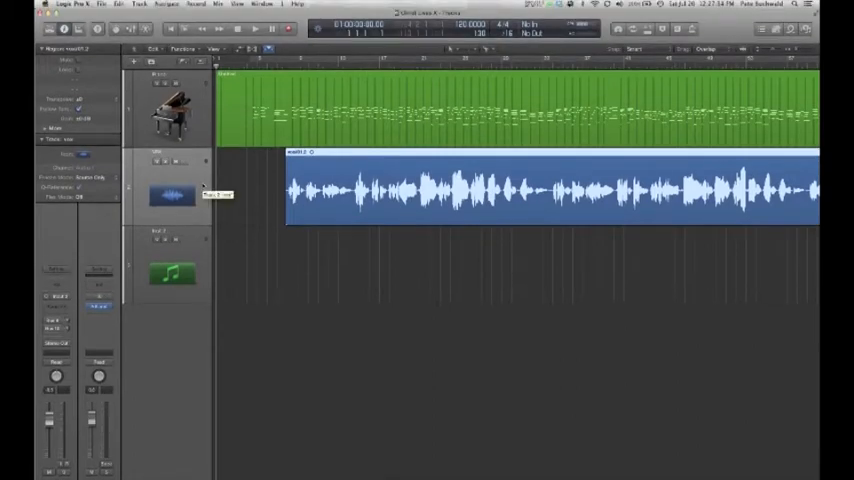
mouse_move(190, 176)
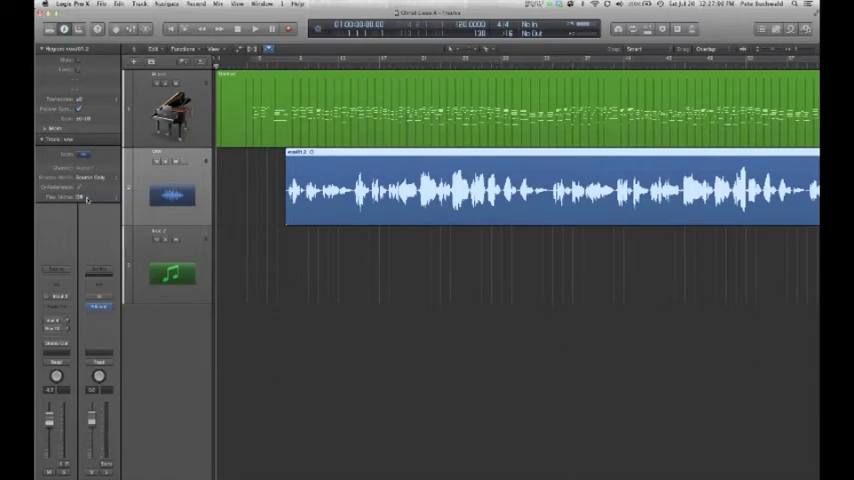
Step: Turn on Flex for the vocal track so Flex Pitch notes appear in the editor
left_click(78, 196)
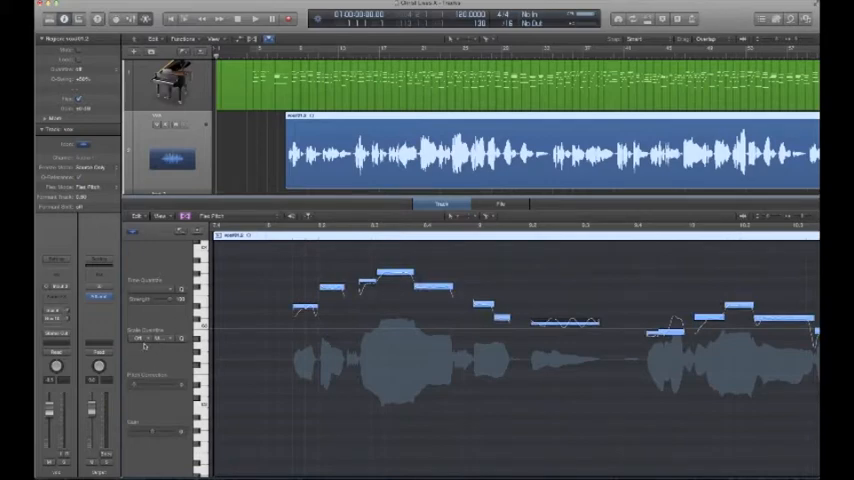
left_click(180, 338)
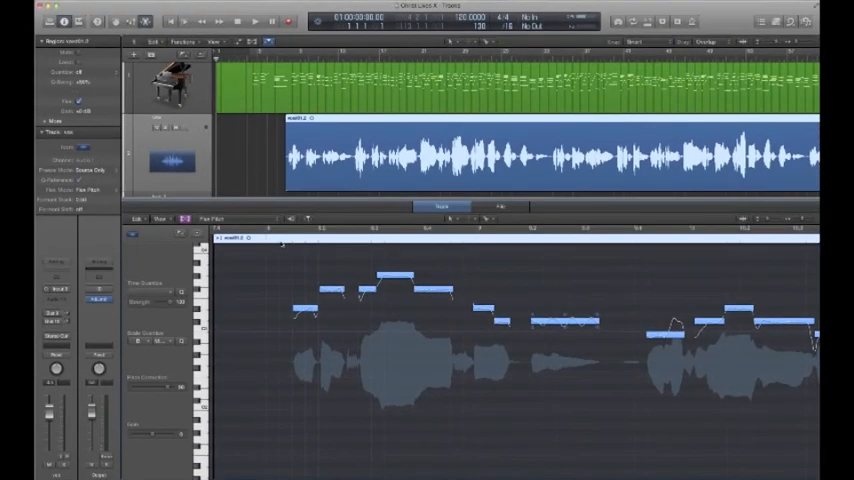
Step: Scale-quantize the selected vocal notes to B Major
left_click(256, 20)
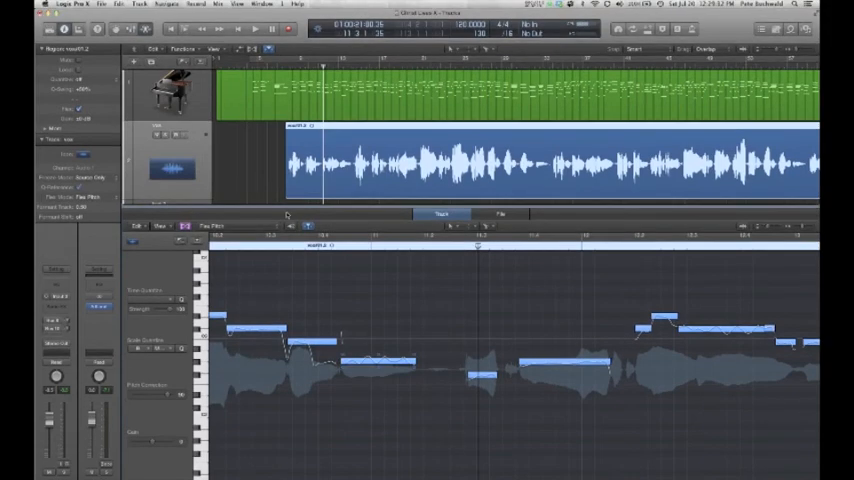
Step: Drag one vocal note's formant hotspot downward to lower its formant
left_click(256, 22)
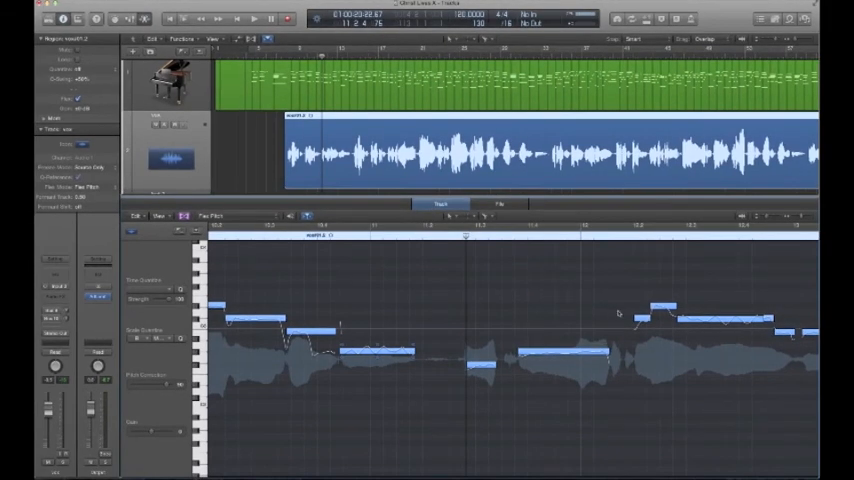
mouse_move(588, 330)
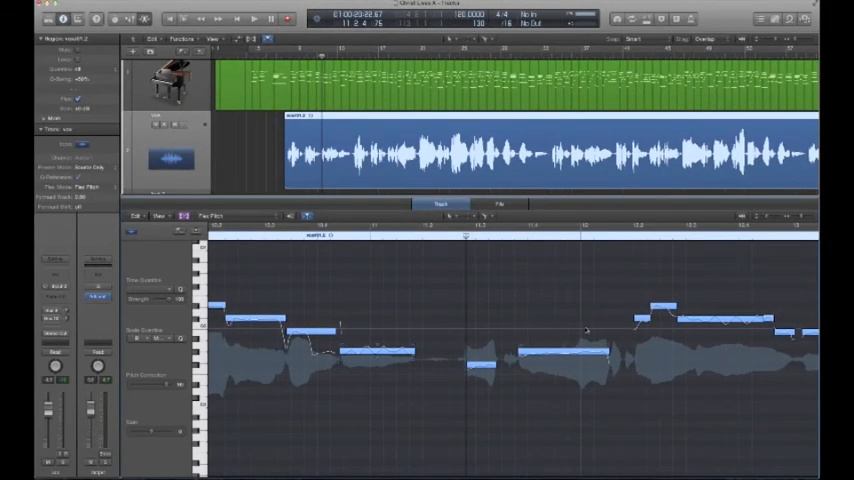